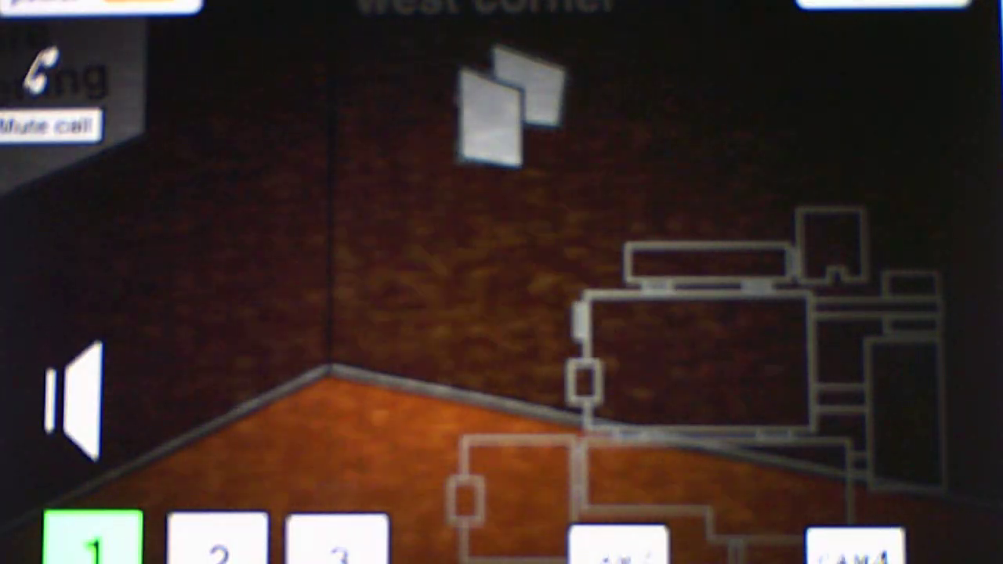
Step: Check the curtained stage and potted-plant hallway on map 2, then return to map 1's east corner feed
click(221, 544)
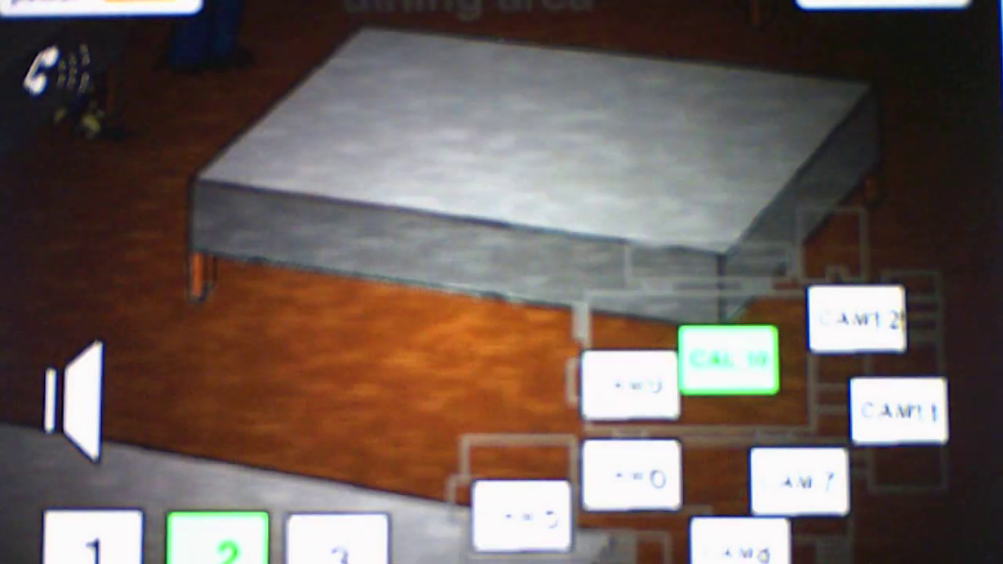
click(519, 517)
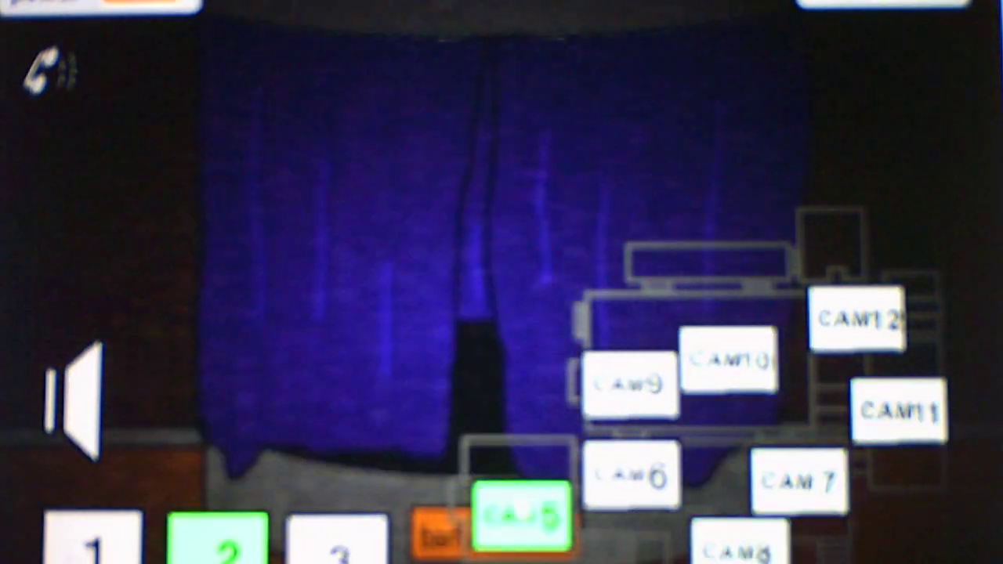
click(637, 474)
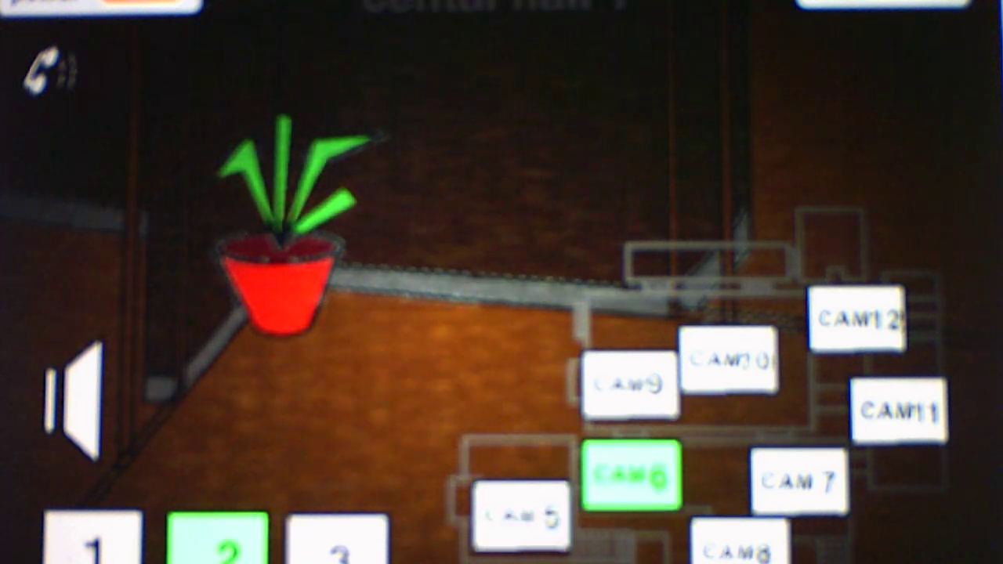
click(732, 361)
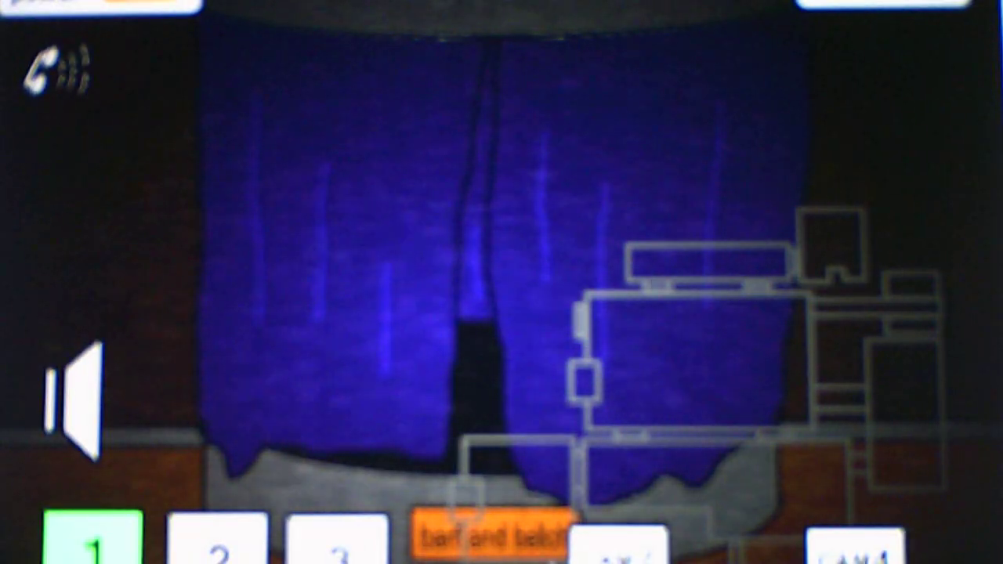
click(222, 540)
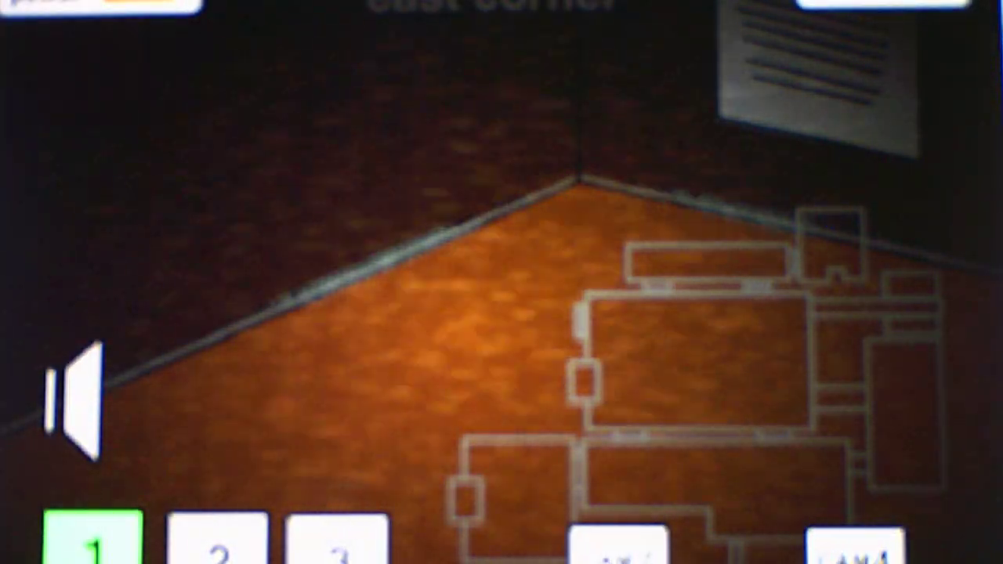
Step: View the east hallway stairs, then map 2's curtained stage and the winged animatronic's stage
click(335, 541)
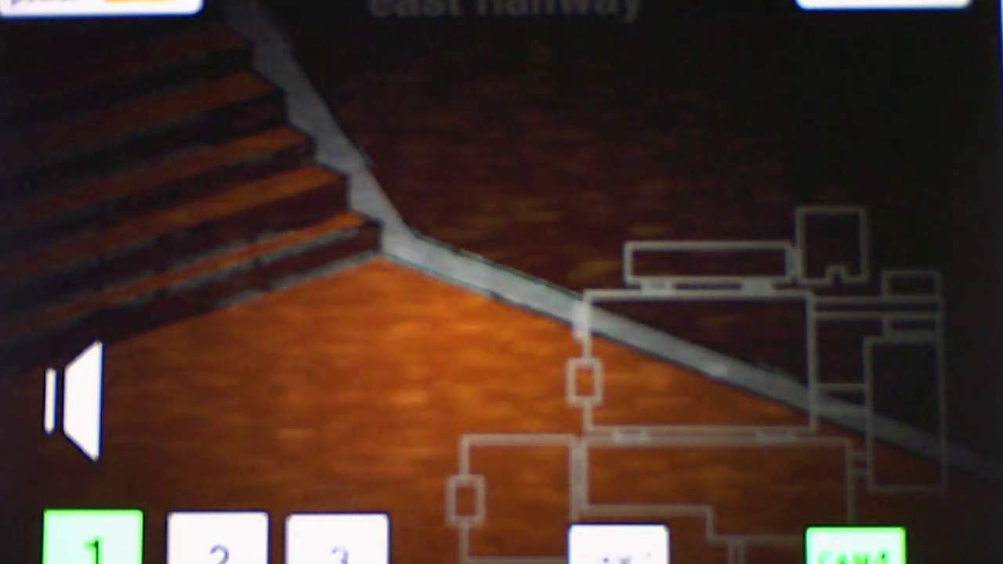
click(219, 541)
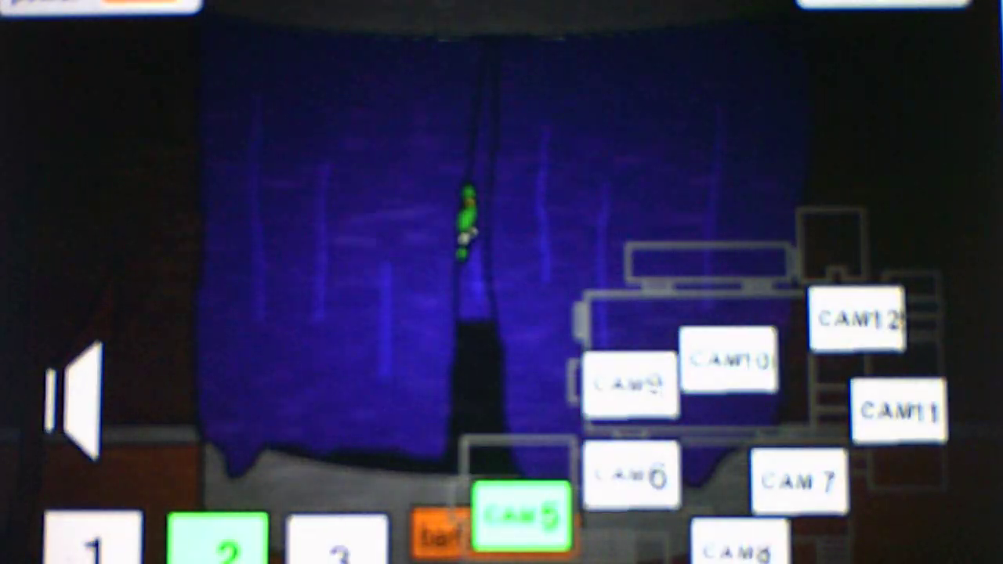
click(634, 384)
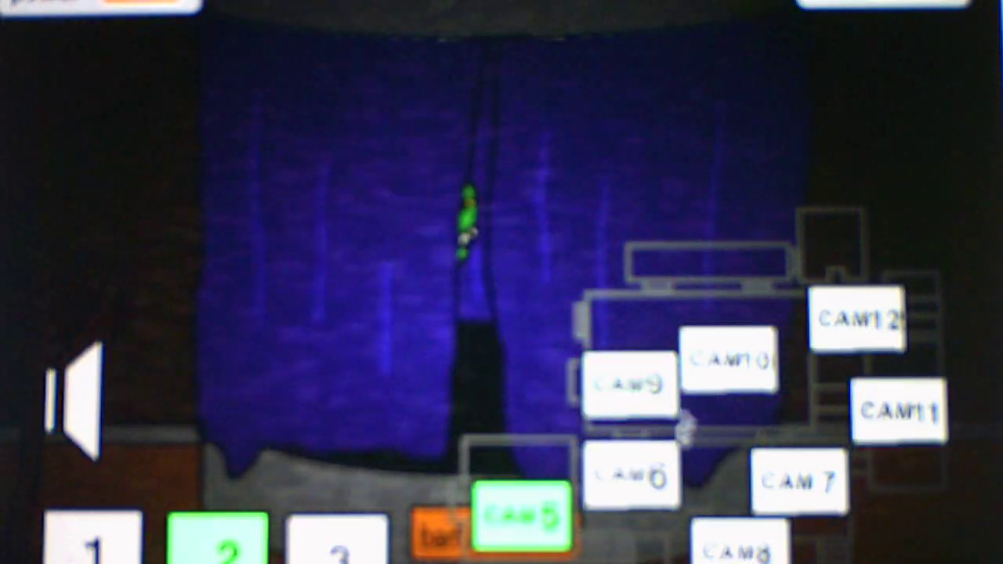
click(631, 384)
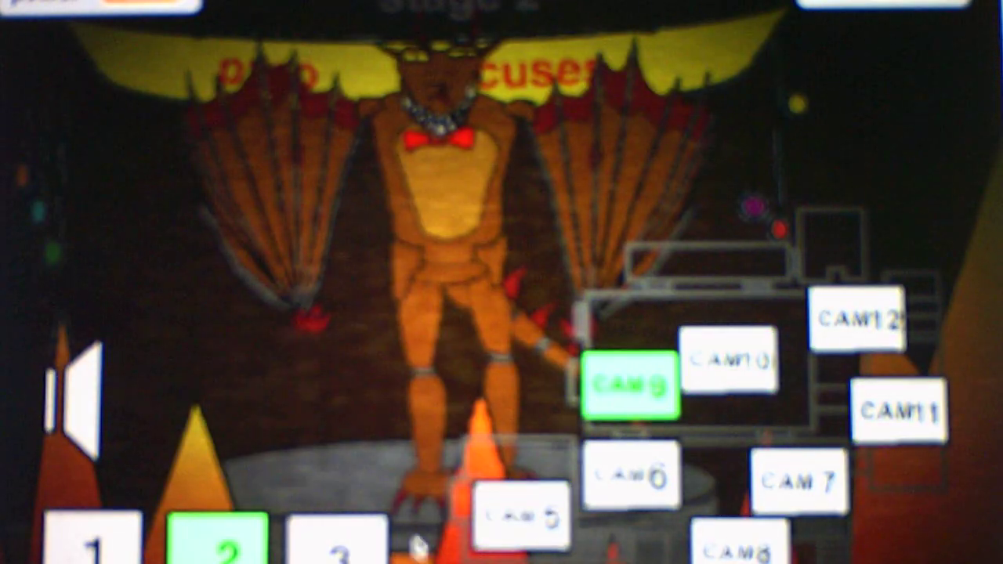
Step: Glance at the east corner on map 1, then recheck the winged animatronic's stage on map 2
click(97, 538)
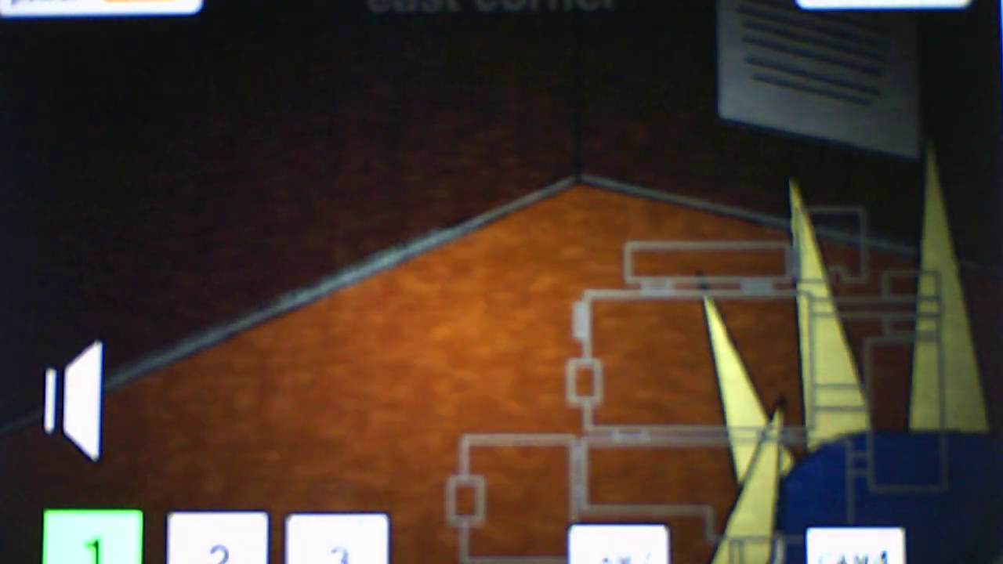
click(221, 543)
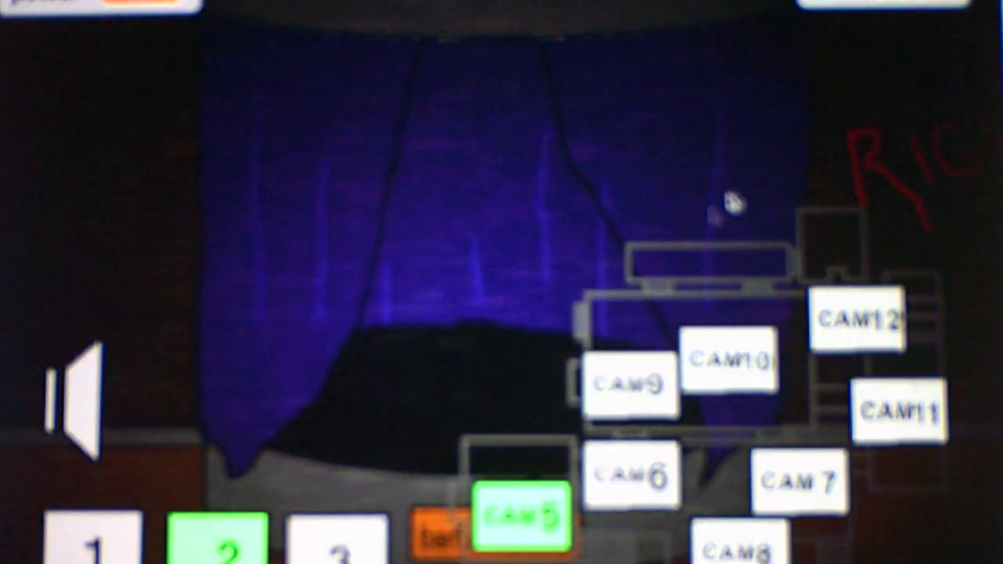
click(630, 383)
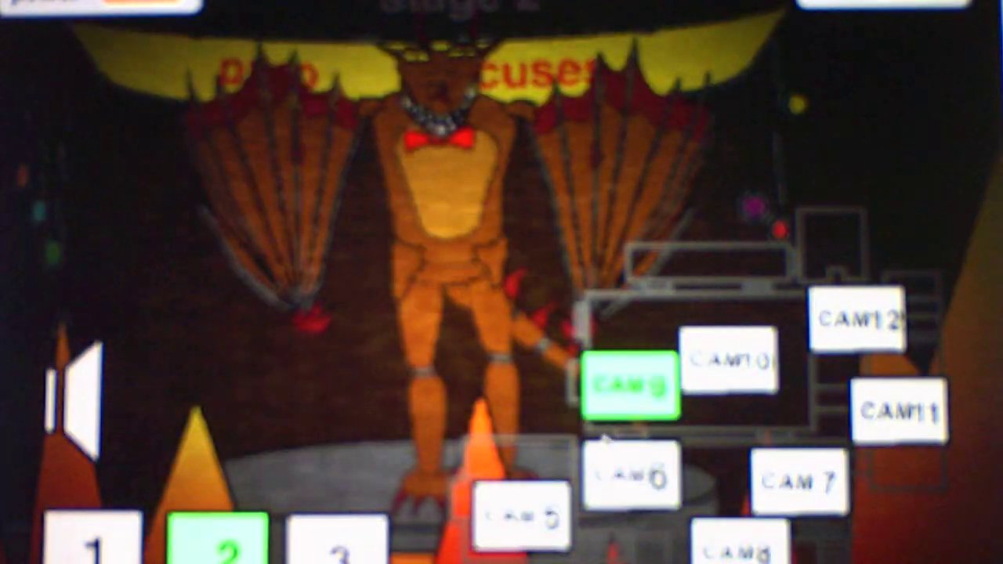
click(98, 539)
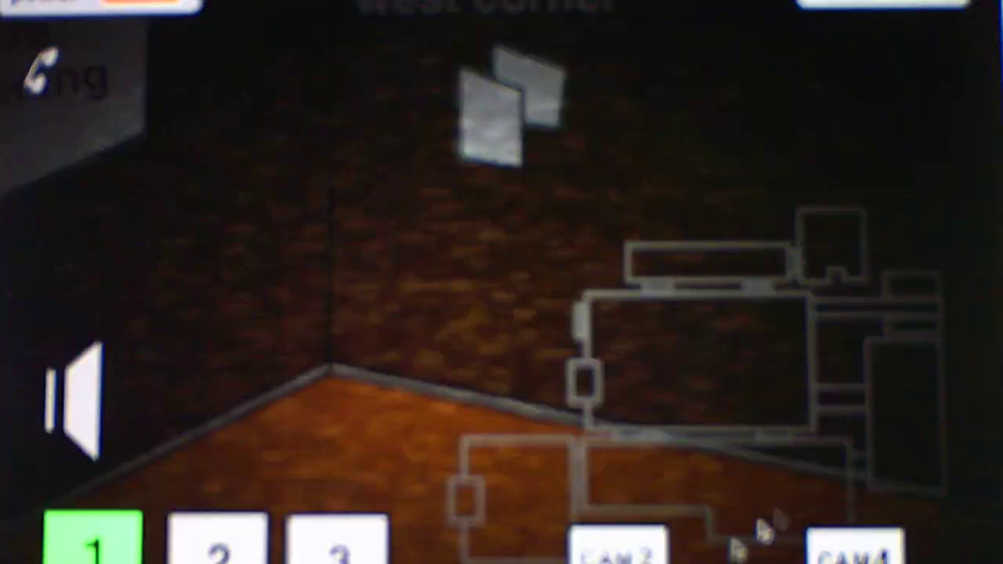
Step: On map 2, watch the curtained stage, glance at the winged animatronic's stage, and return to the curtained stage
click(222, 541)
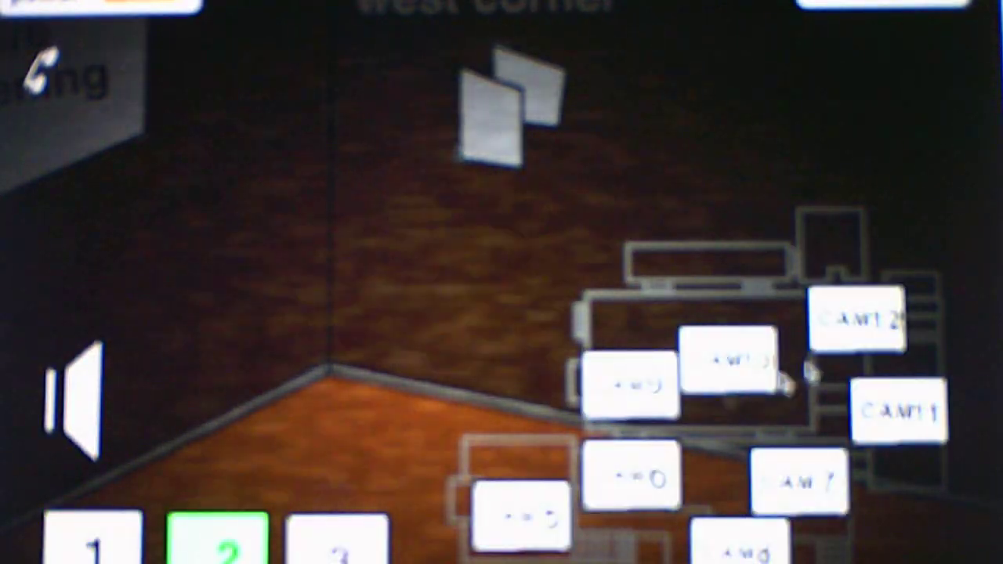
click(524, 519)
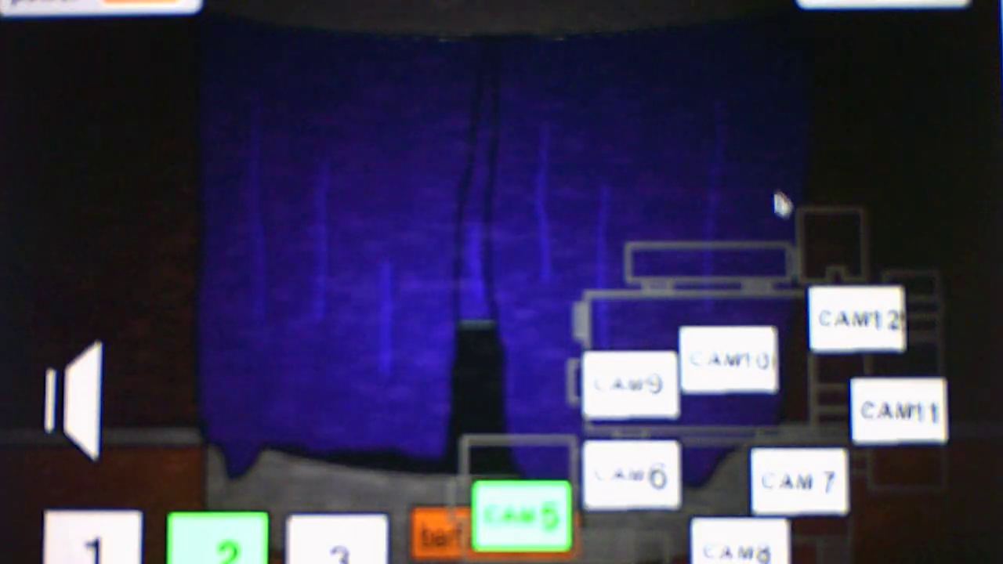
click(631, 385)
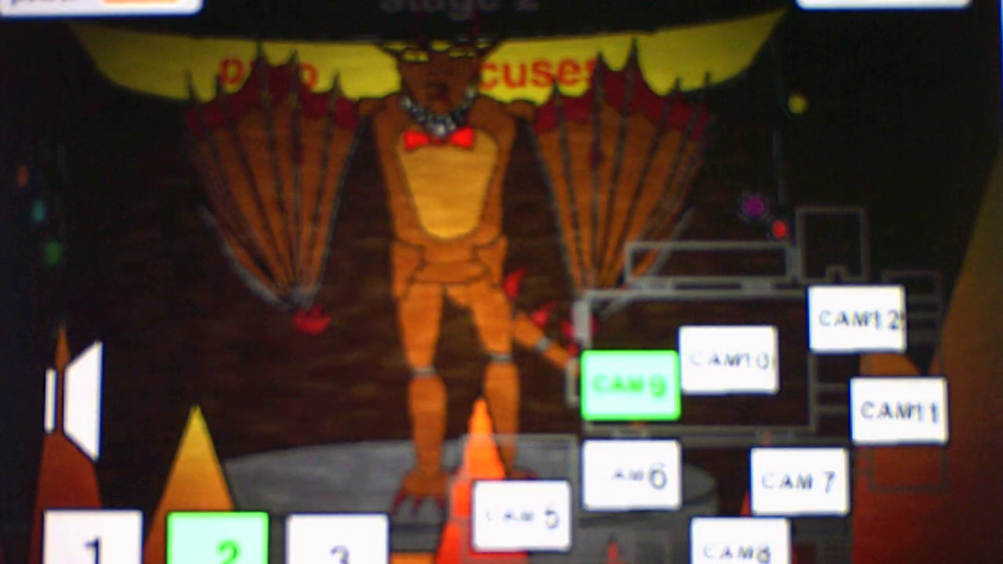
click(525, 518)
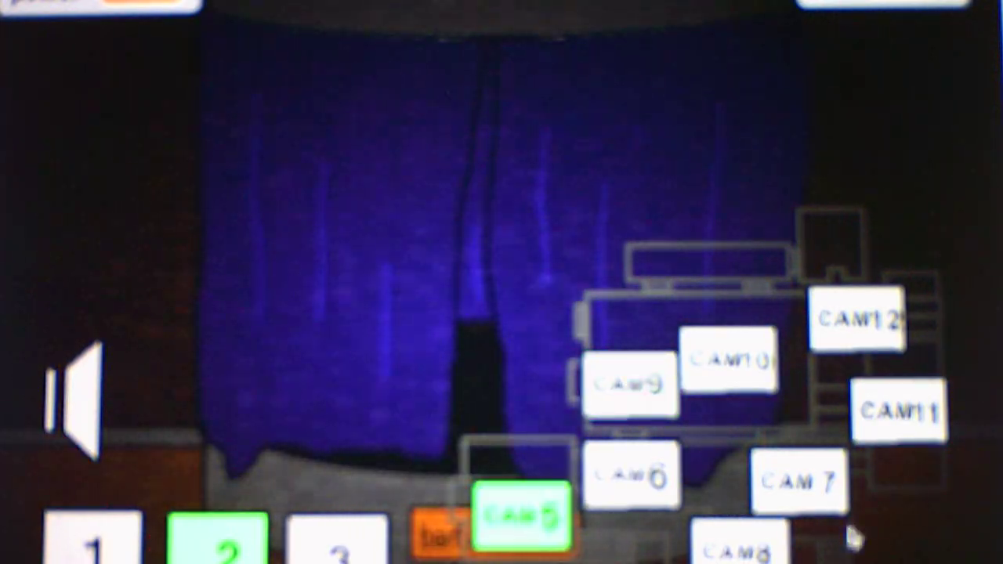